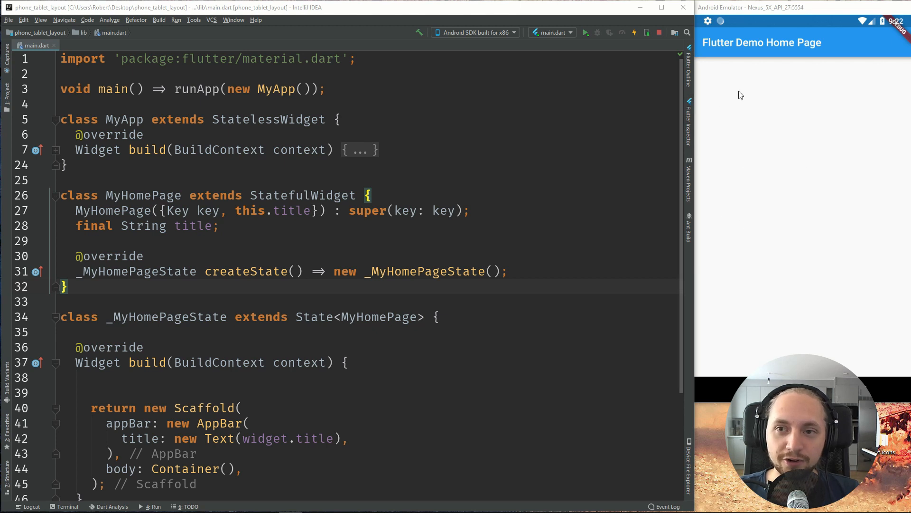
mouse_move(716, 116)
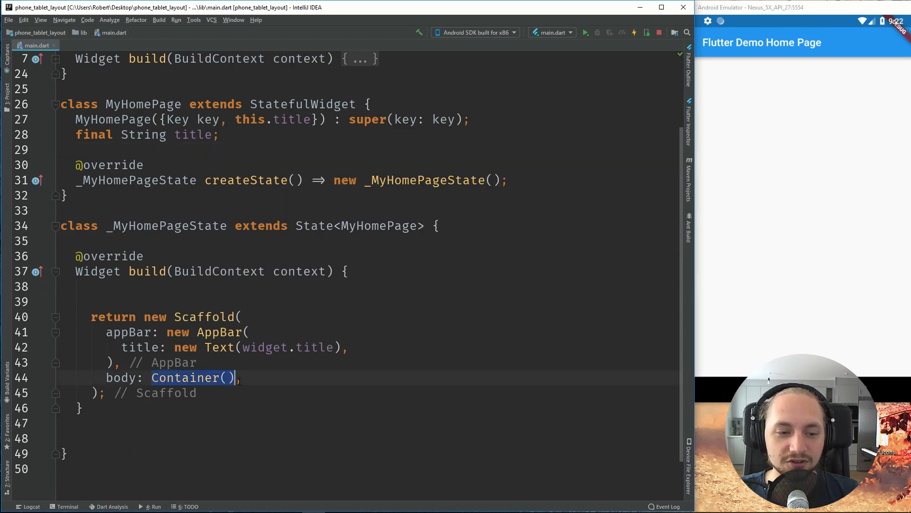
Step: Use buildPhoneGridView() as the body, with centred teal cards coloured by index and text 'grid item $index'
type("buildPhoneGridView()")
type("child: Container(")
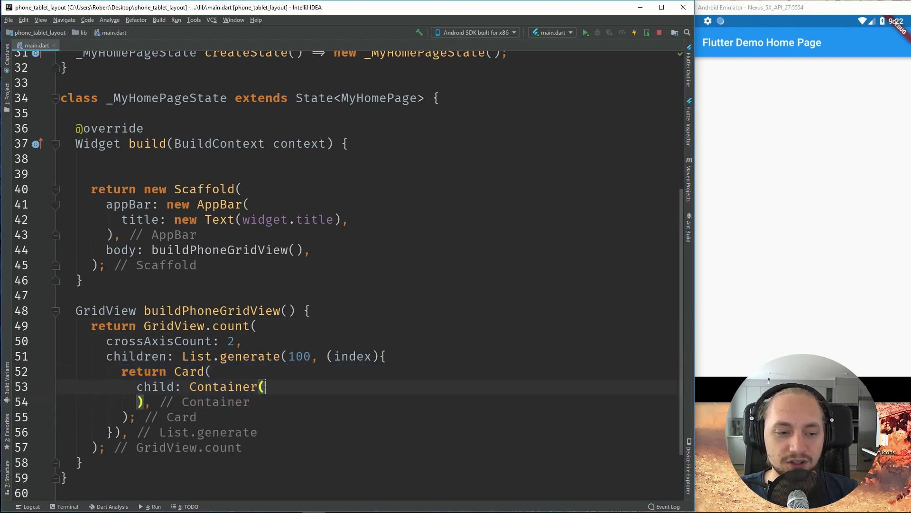
type("alignment: Alignment.center,")
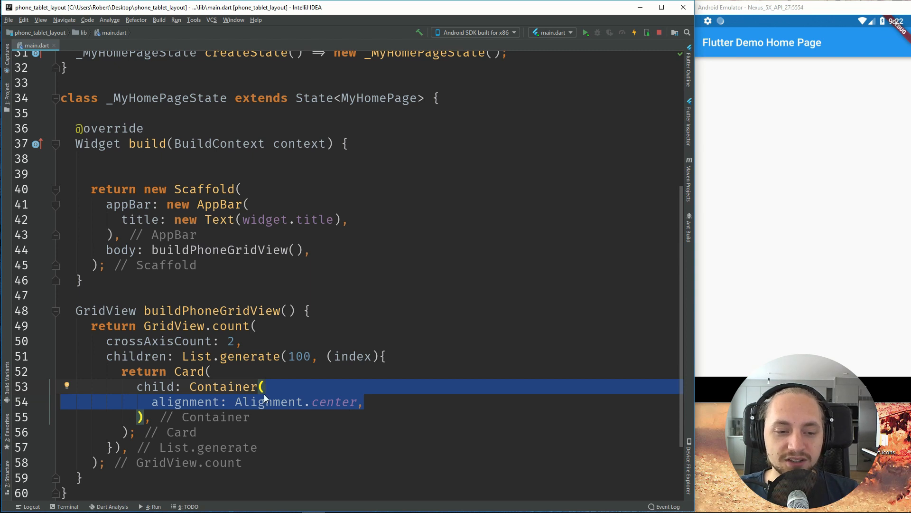
type("color: Colors.teal[100 * (index % 9)],")
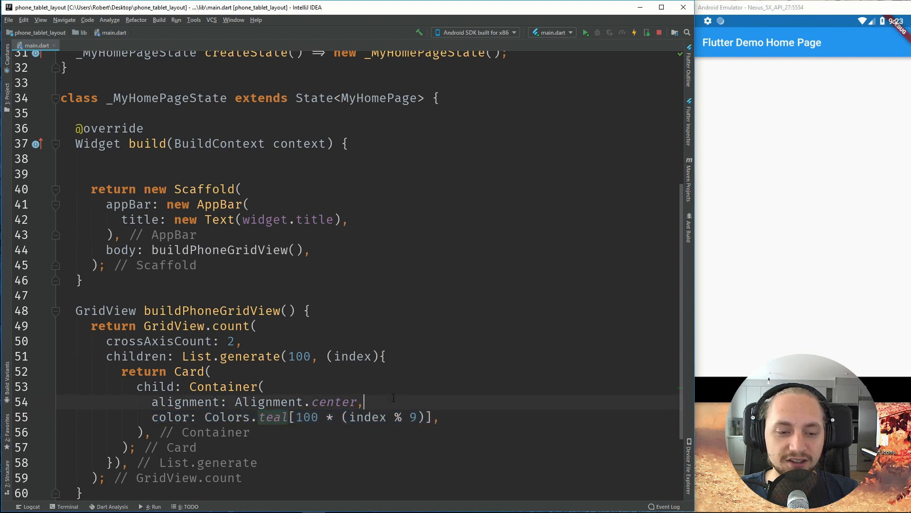
type("child: new Text('grid item $index'),")
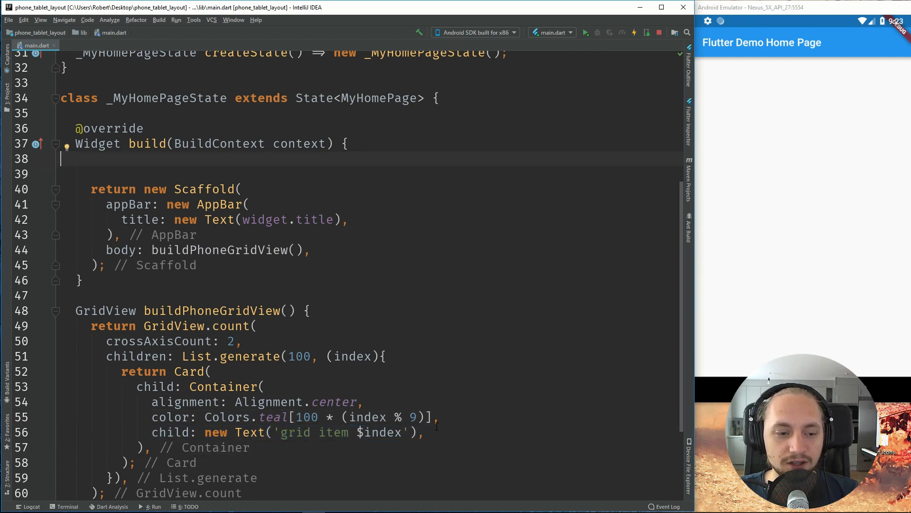
Step: Hot reload the app and scroll the emulator's two-column teal grid
left_click(633, 31)
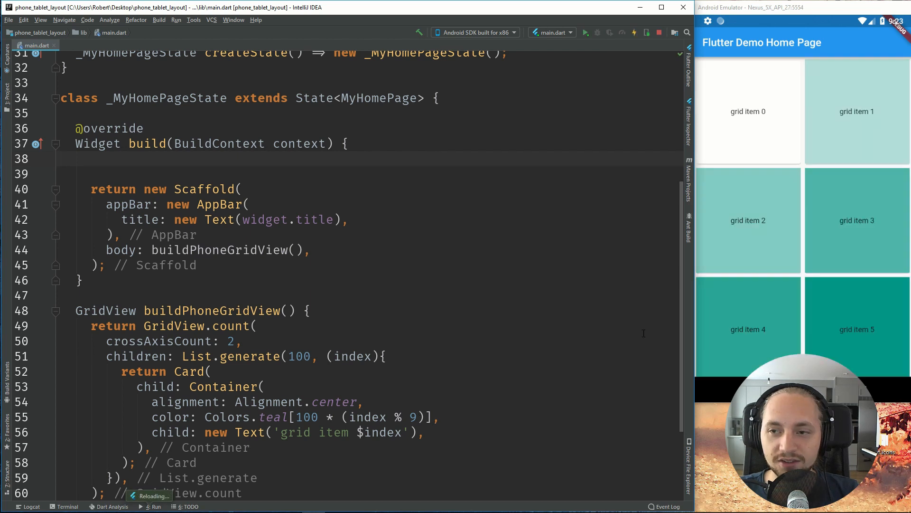
scroll("down", 3)
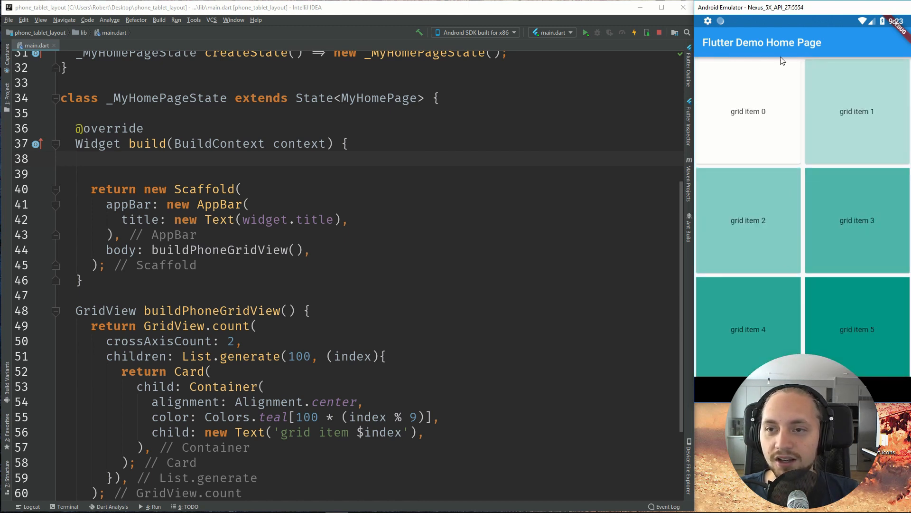
mouse_move(710, 62)
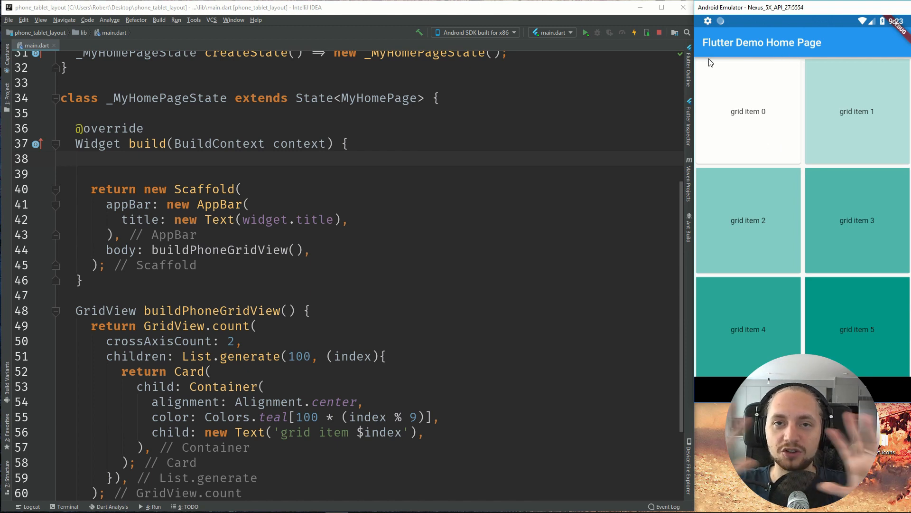
mouse_move(704, 86)
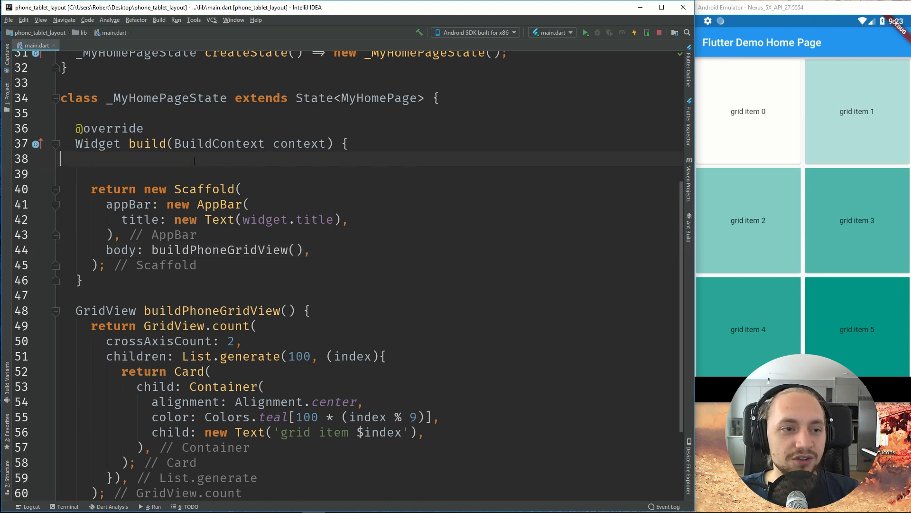
Step: Declare shortestSide from MediaQuery and useMobileLayout = shortestSide < 600
type("final double shortestSide = MediaQuery.of(context).size.shortestSide;")
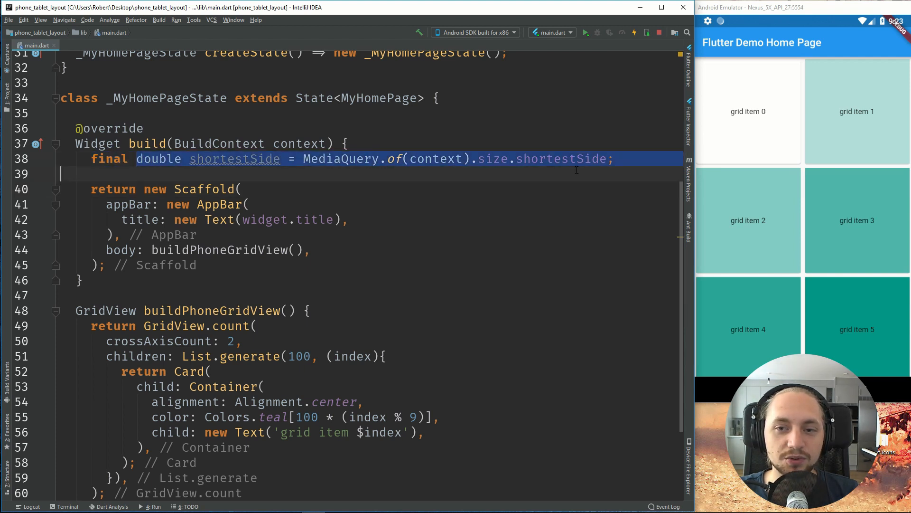
double_click(234, 158)
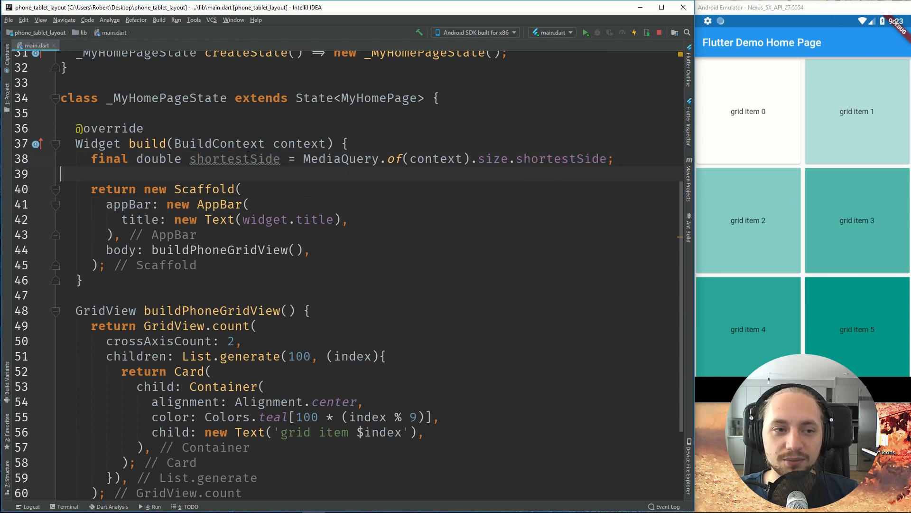
type("final bool useMobileLayout = shortestSide < 600;")
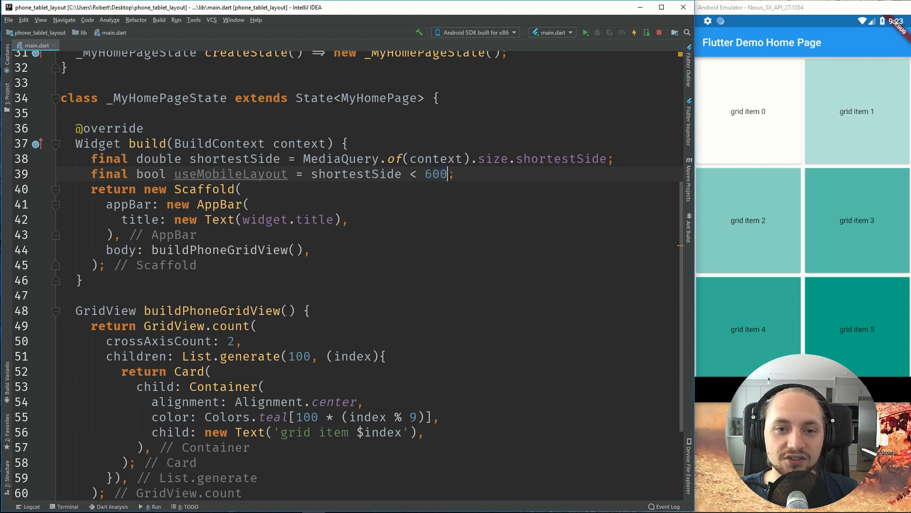
double_click(435, 174)
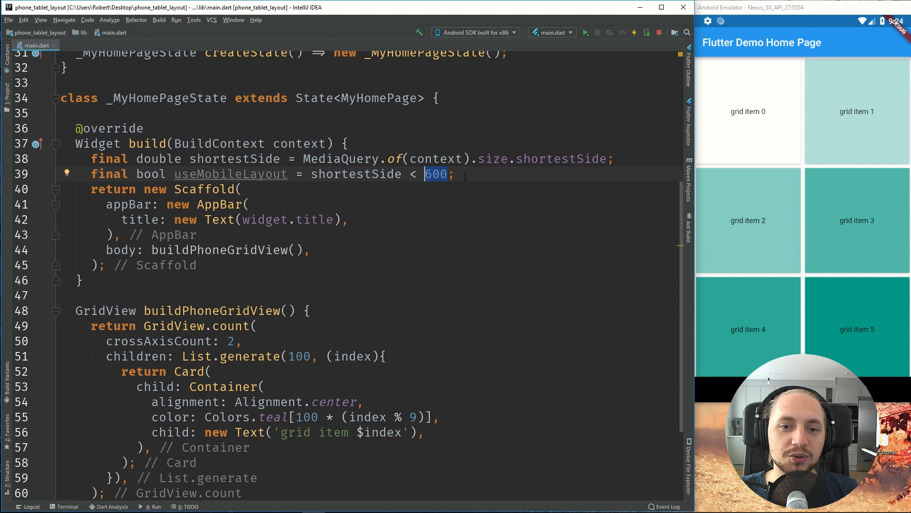
Step: Select the buildPhoneGridView() call in the body to wrap it in the useMobileLayout ternary
left_click(461, 174)
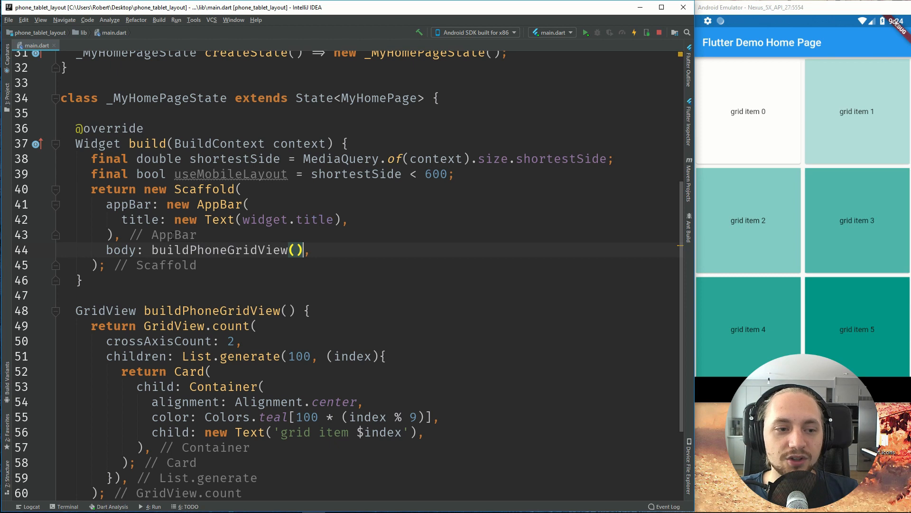
double_click(222, 250)
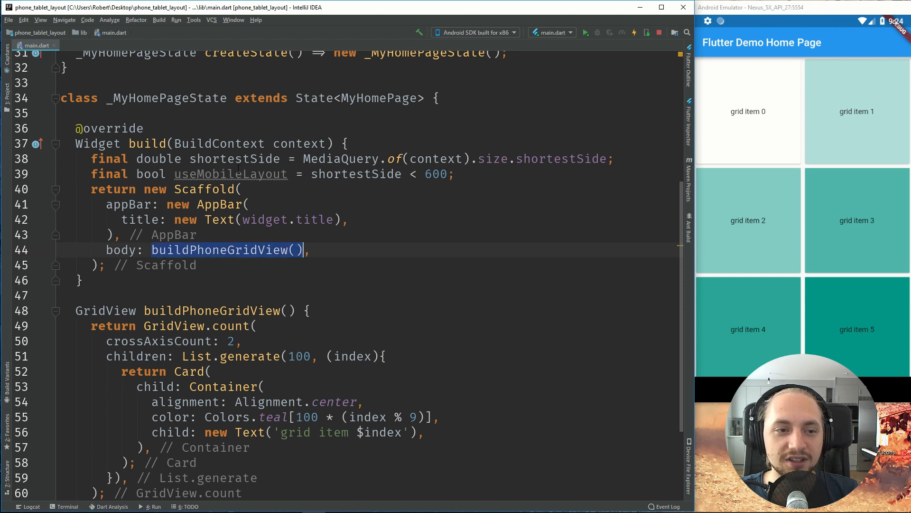
double_click(230, 174)
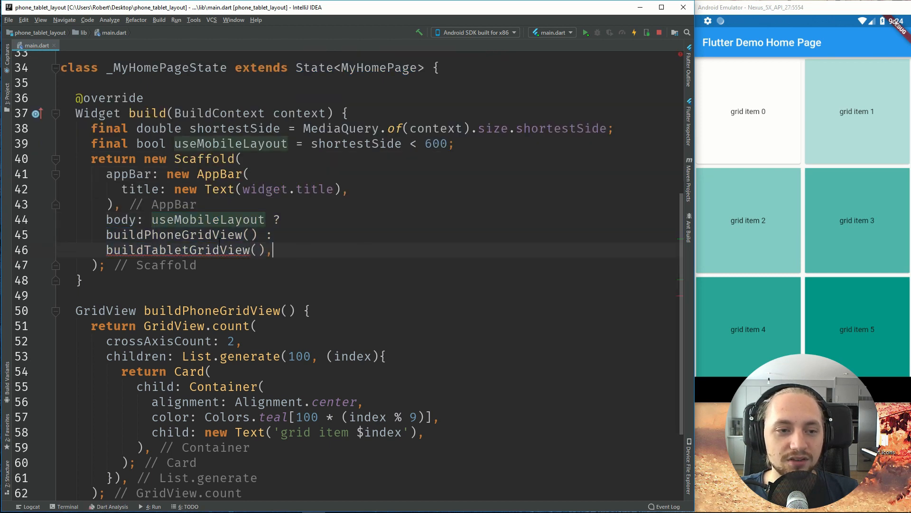
Step: Select the buildTabletGridView call to create its four-column method
double_click(207, 173)
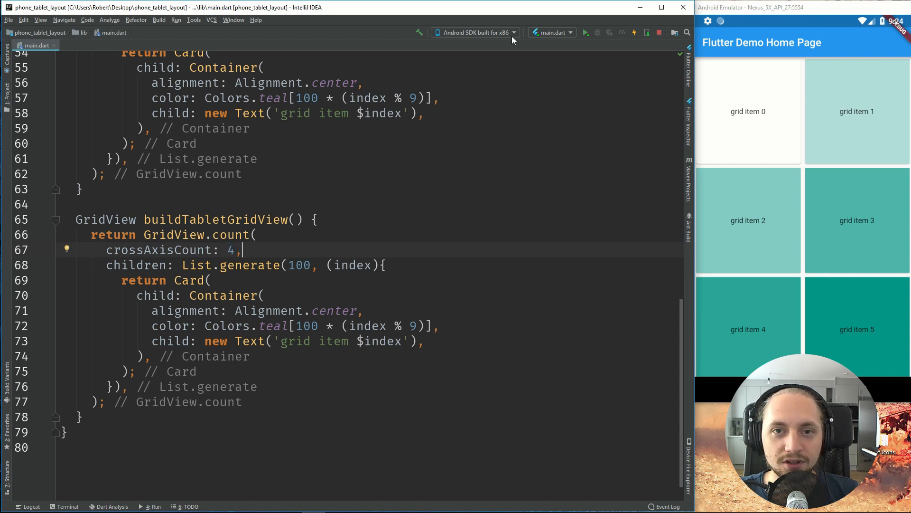
mouse_move(790, 279)
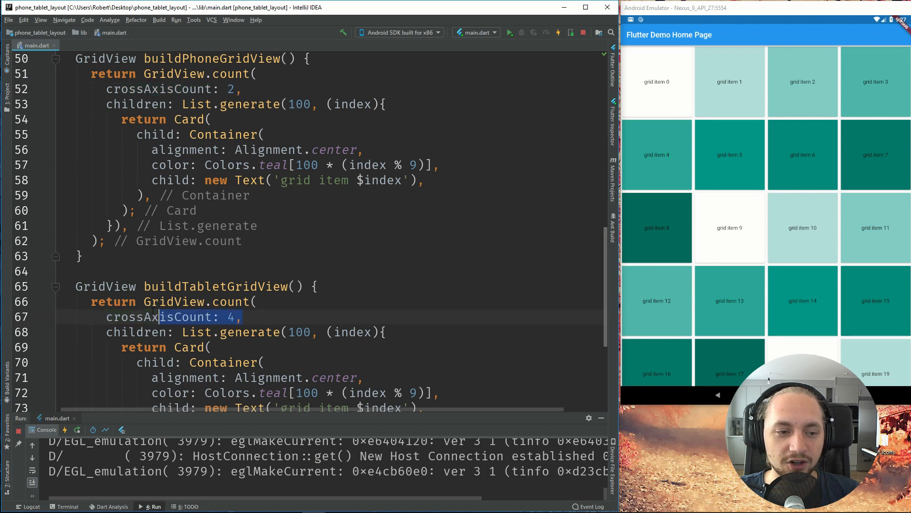
Step: Rotate the Nexus 9 emulator to landscape, still showing four grid columns
double_click(215, 286)
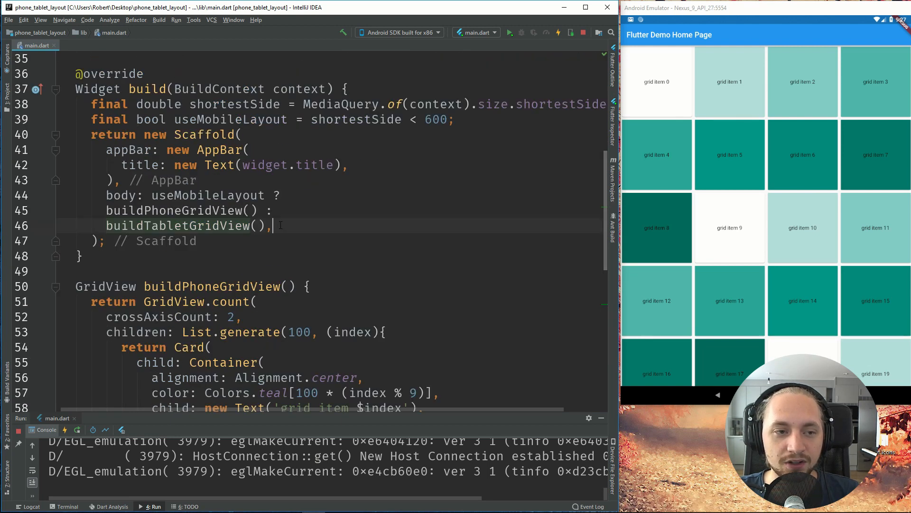
double_click(230, 119)
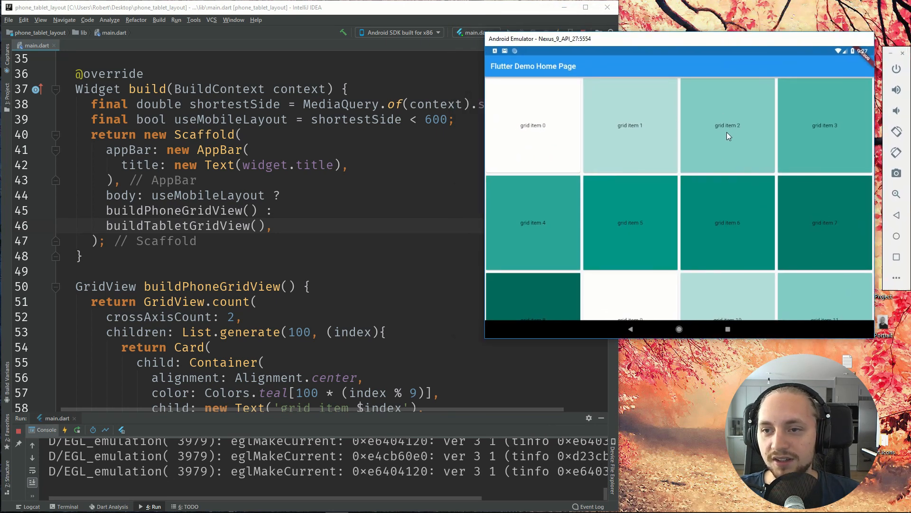
mouse_move(681, 45)
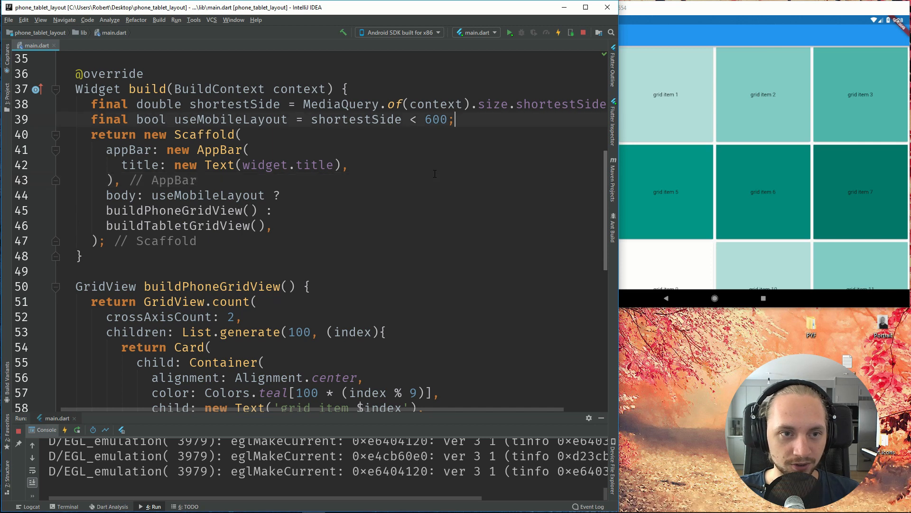
Step: Declare final Orientation orientation = MediaQuery.of(context).orientation below useMobileLayout
type("final Orientation orientation = MediaQuery.of(context).orientation;")
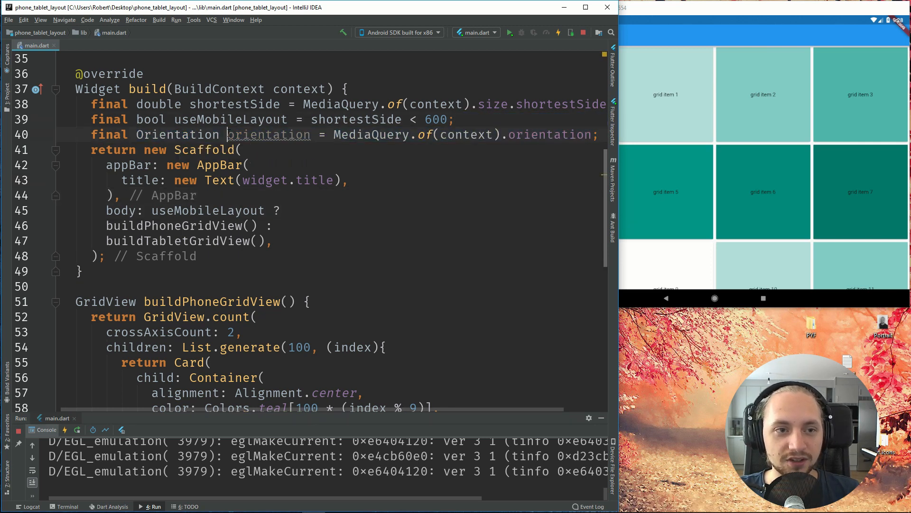
double_click(176, 135)
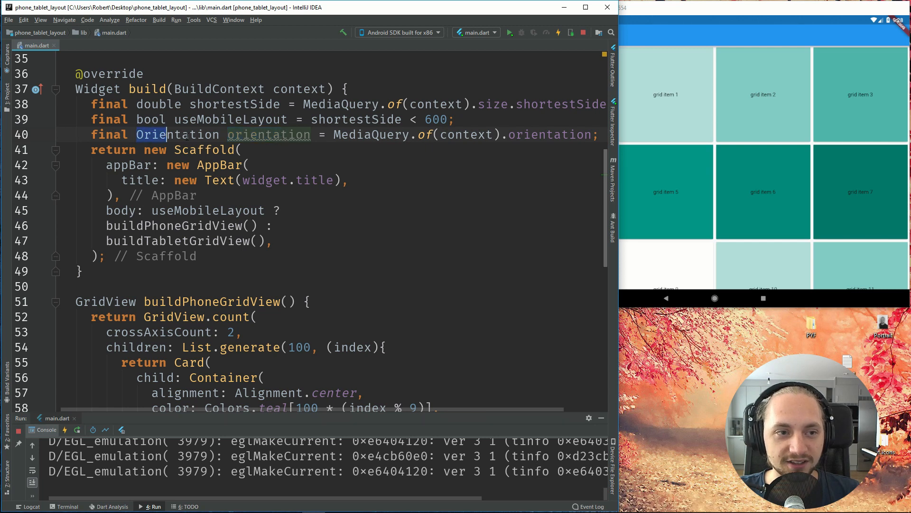
double_click(269, 134)
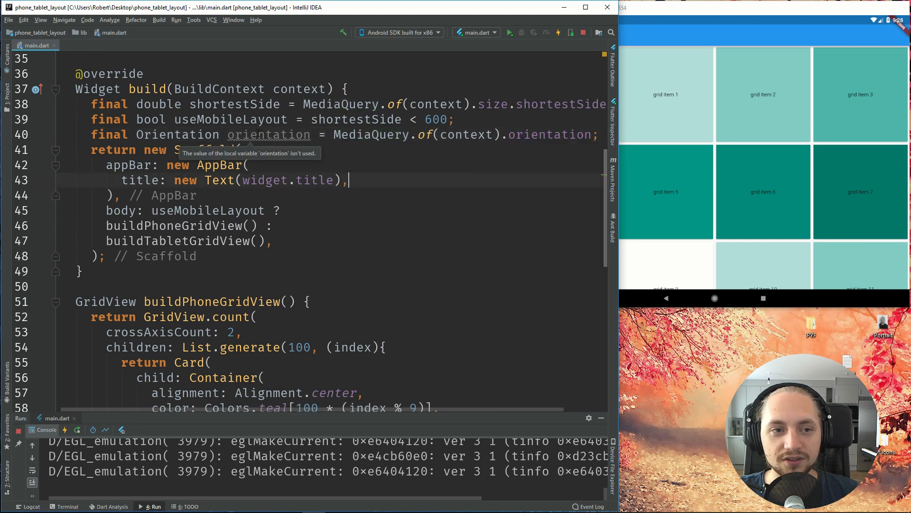
double_click(269, 135)
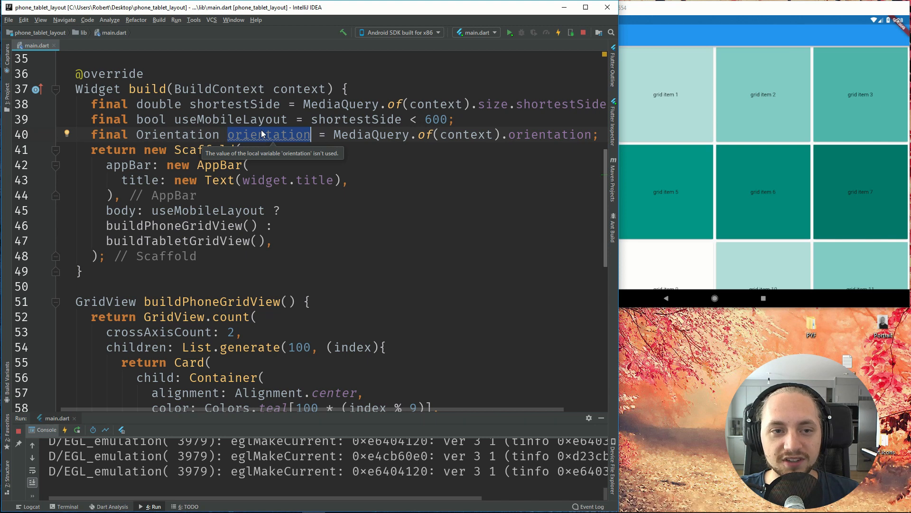
mouse_move(274, 137)
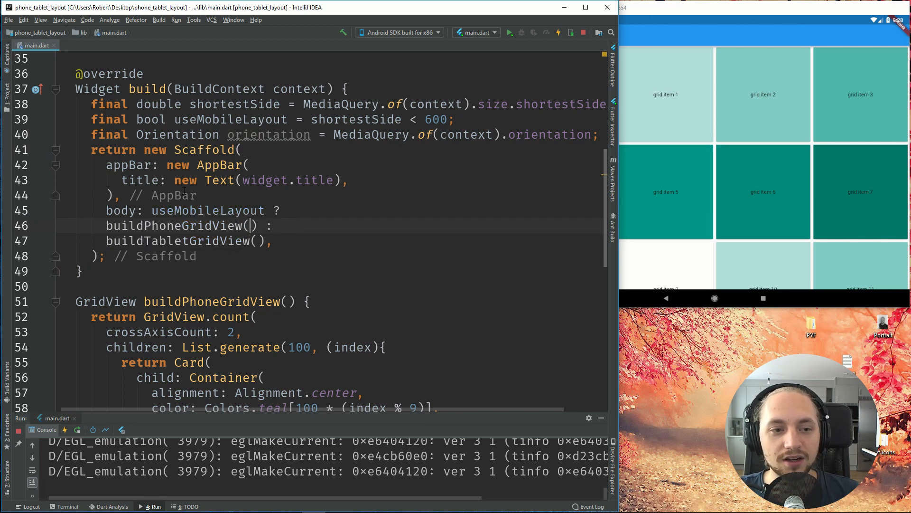
Step: Pass orientation: orientation to the grid builders so the phone grid uses 2 columns in portrait, 3 otherwise
type("orientation: orientation")
left_click(192, 302)
type("{@required Orientation orientation}")
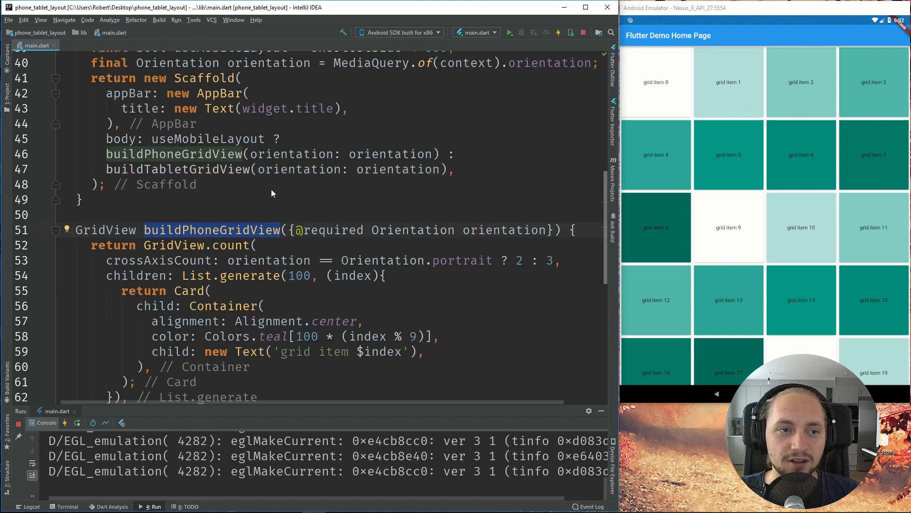
double_click(207, 139)
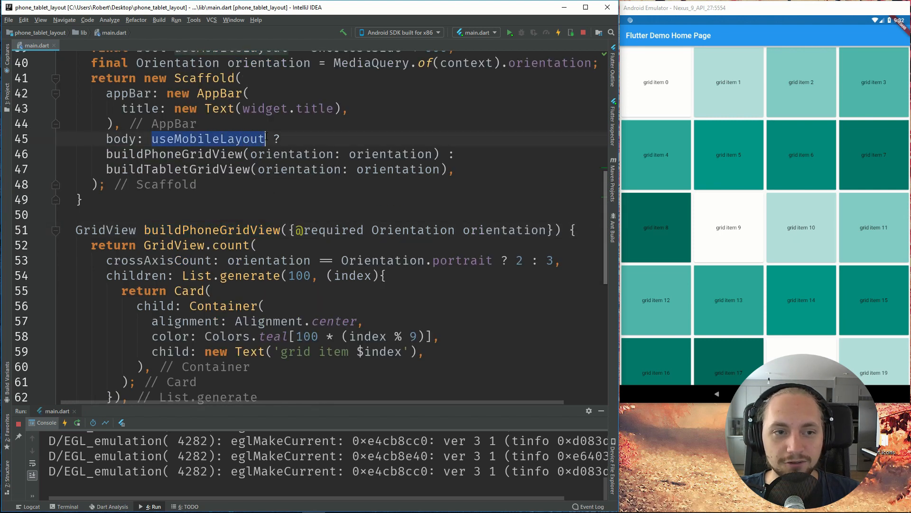